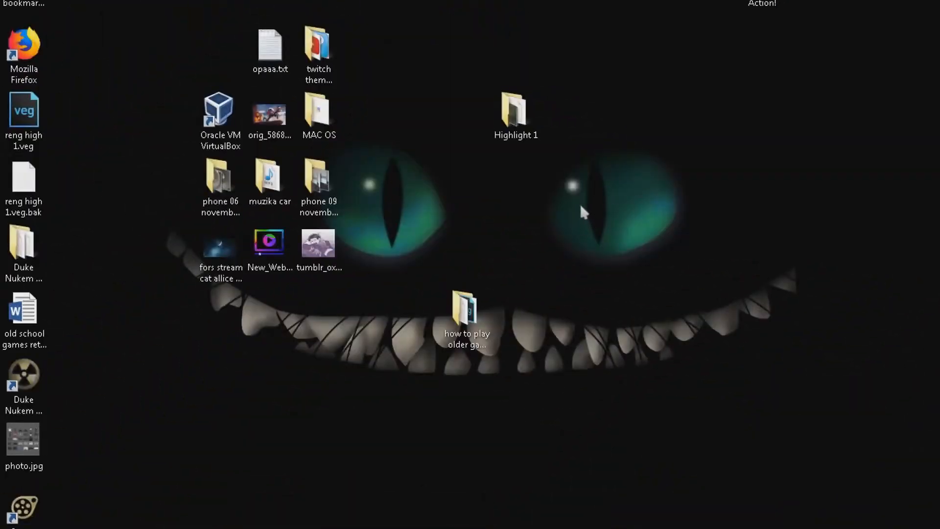
pyautogui.moveTo(492, 262)
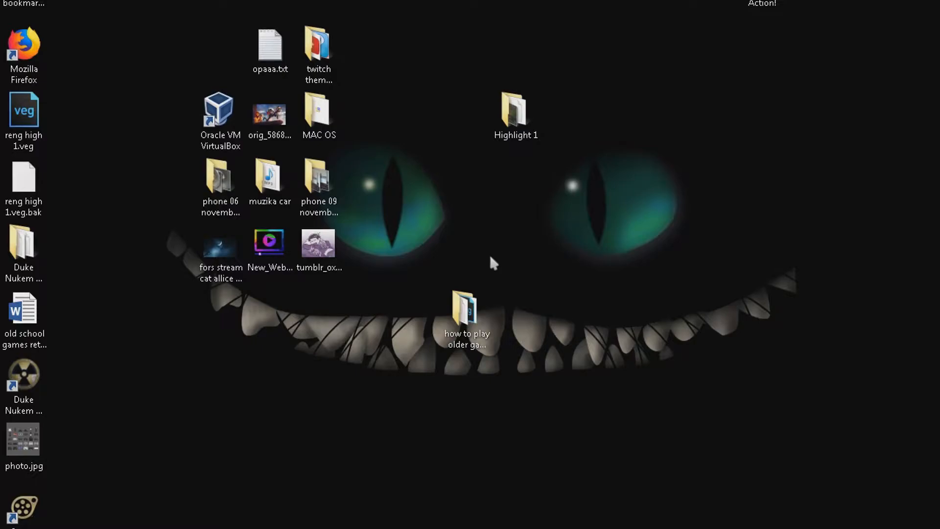
pyautogui.moveTo(498, 227)
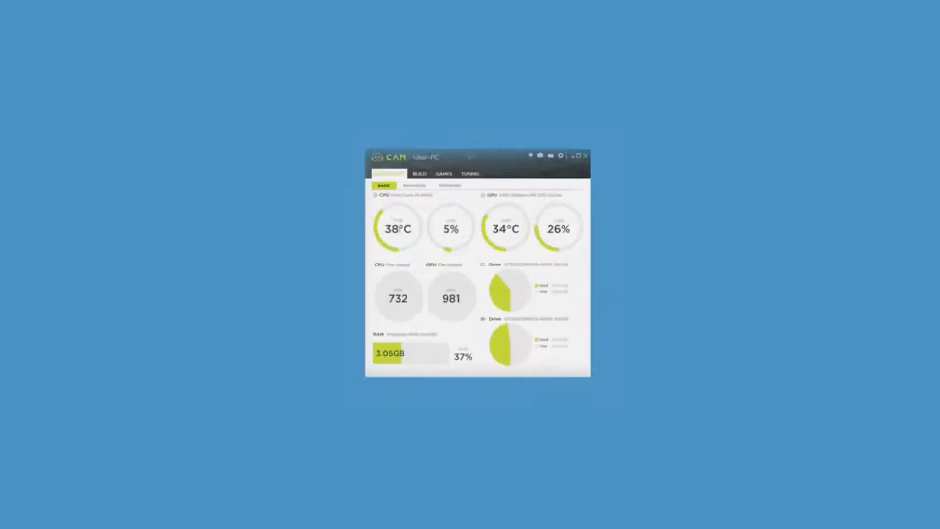
# Open the 'how to play older games' folder from the desktop in File Explorer.
pyautogui.click(573, 156)
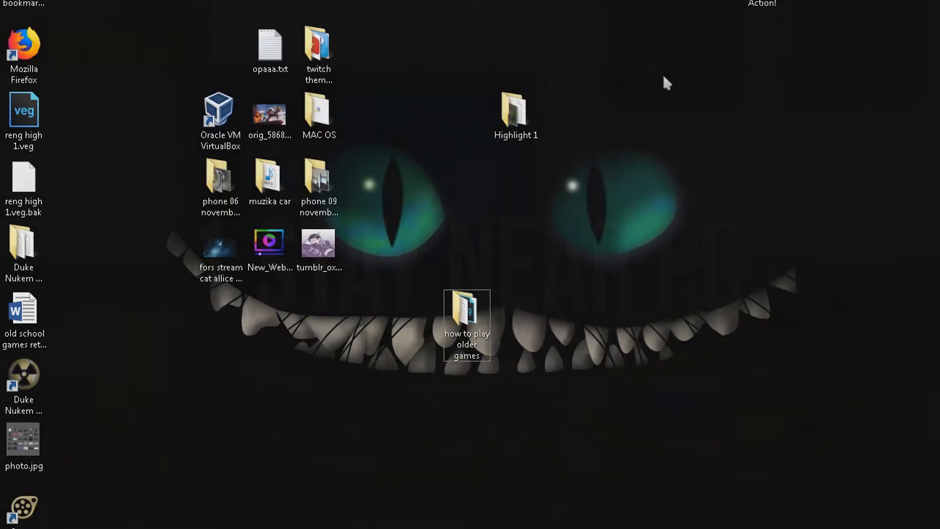
pyautogui.moveTo(554, 230)
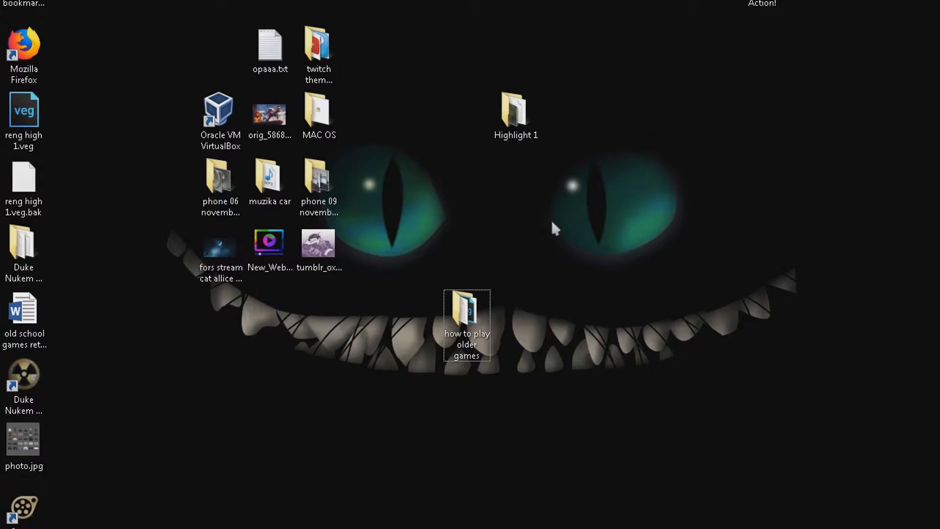
pyautogui.moveTo(522, 294)
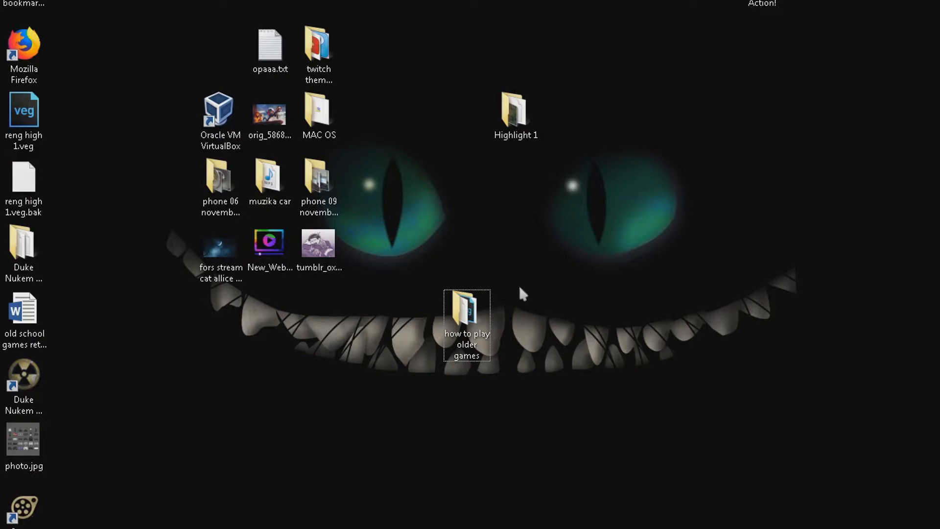
pyautogui.moveTo(588, 240)
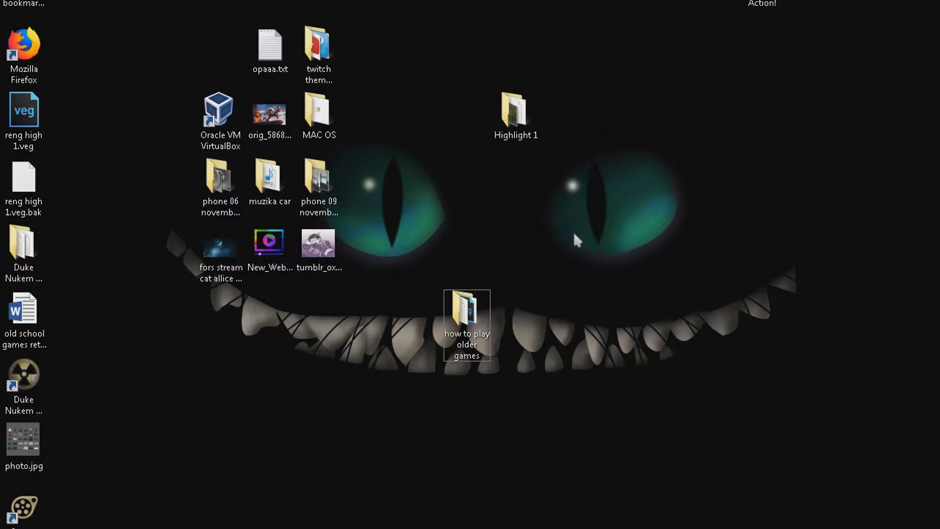
pyautogui.moveTo(528, 204)
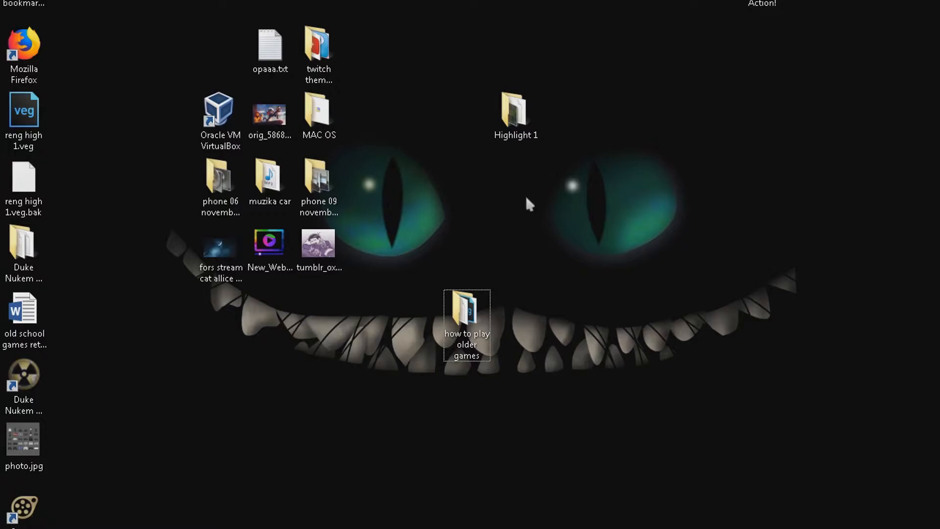
pyautogui.moveTo(529, 246)
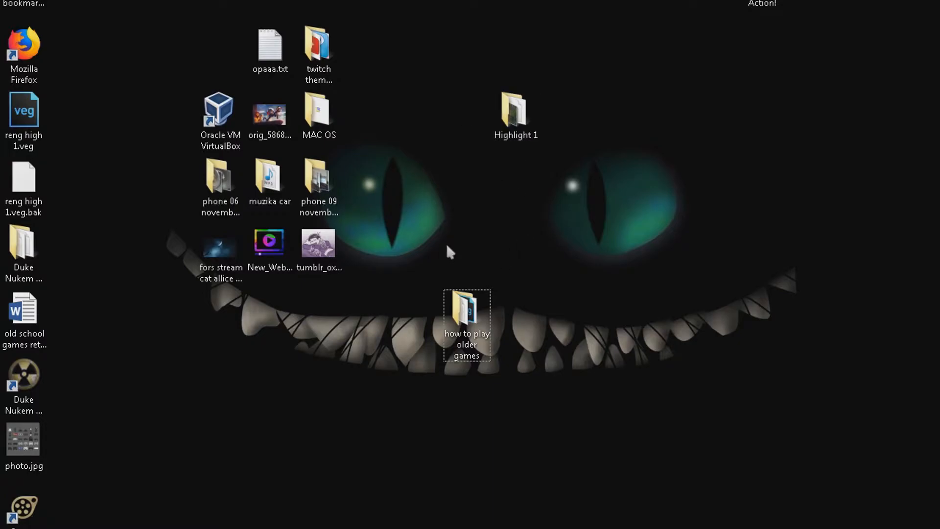
pyautogui.click(466, 318)
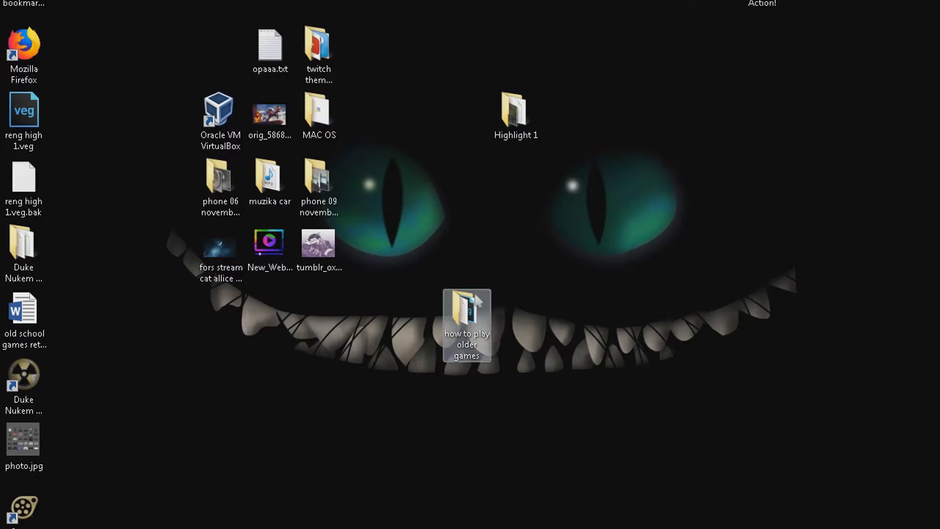
pyautogui.doubleClick(466, 316)
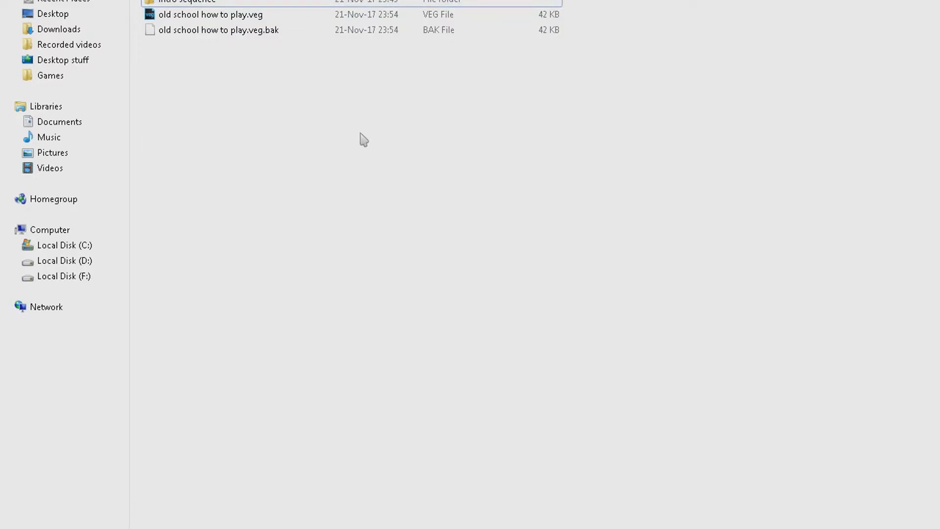
pyautogui.moveTo(363, 148)
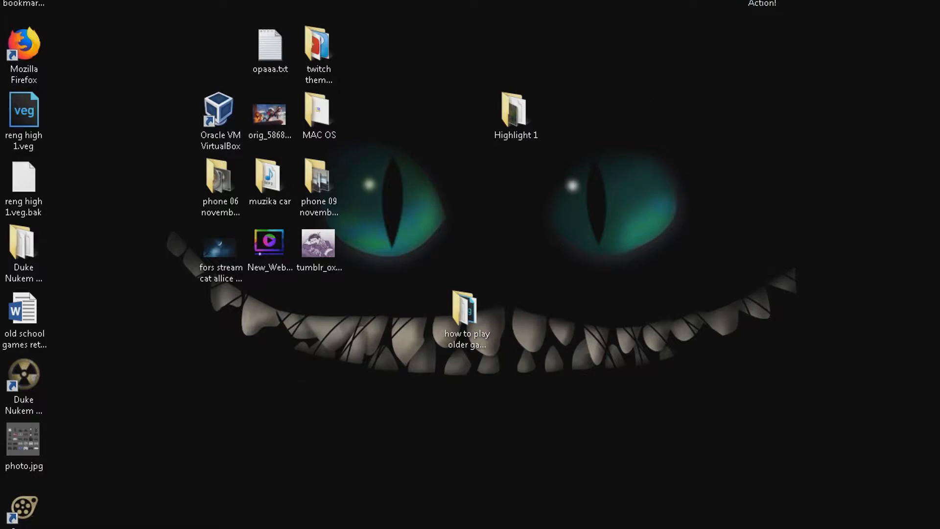
# Reopen the 'how to play older games' desktop folder in File Explorer.
pyautogui.doubleClick(467, 311)
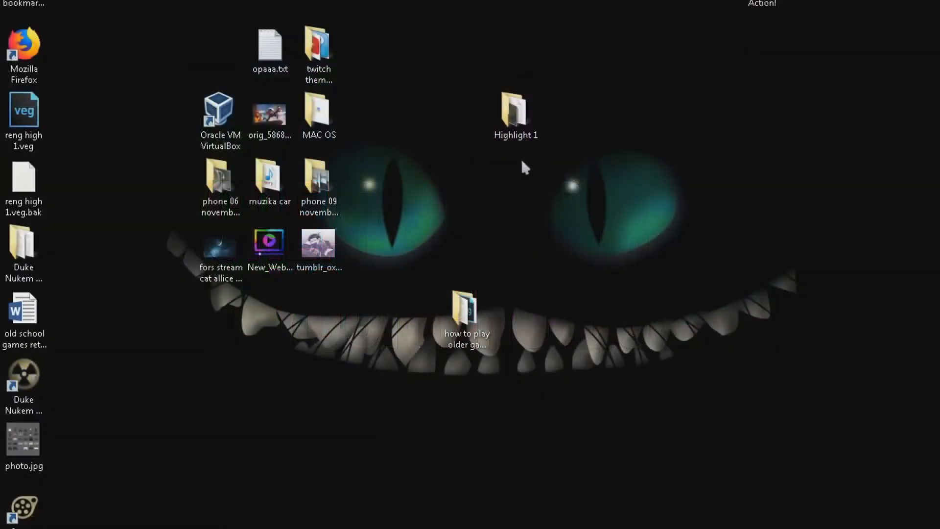
pyautogui.doubleClick(466, 314)
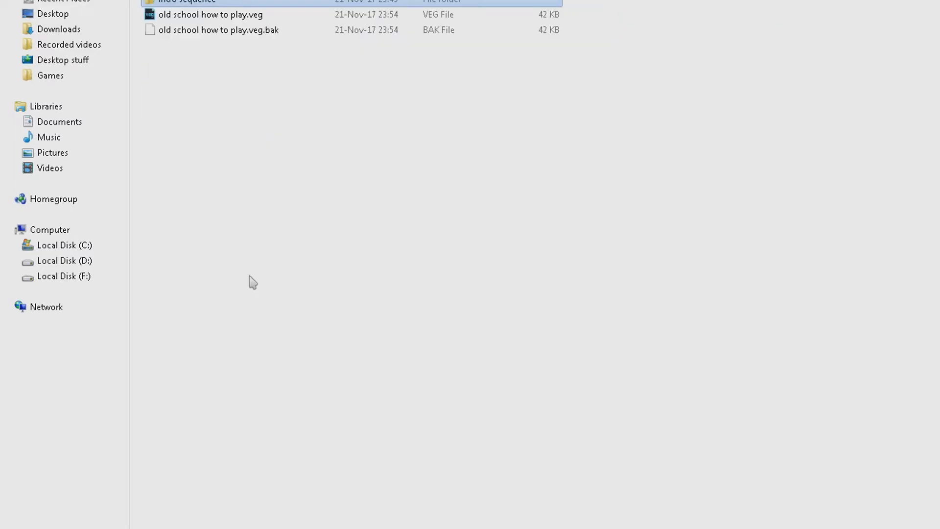
# Navigate into the media folder holding the gameplay clips, 2pac remix MP3 and SFK files.
pyautogui.click(210, 14)
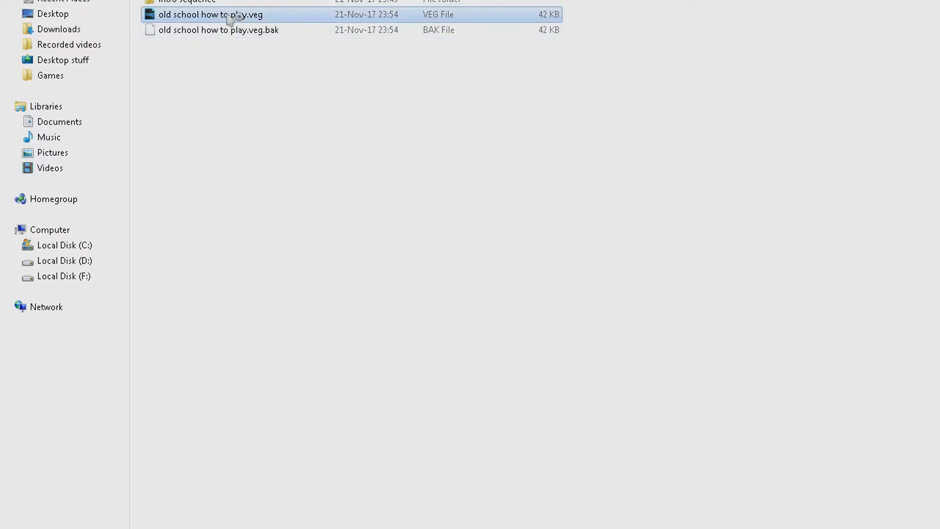
pyautogui.doubleClick(210, 14)
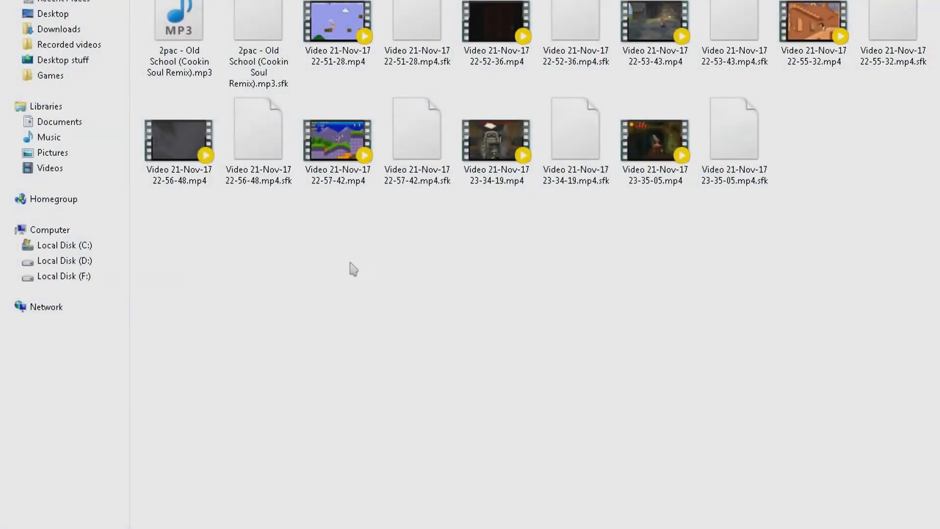
pyautogui.moveTo(291, 325)
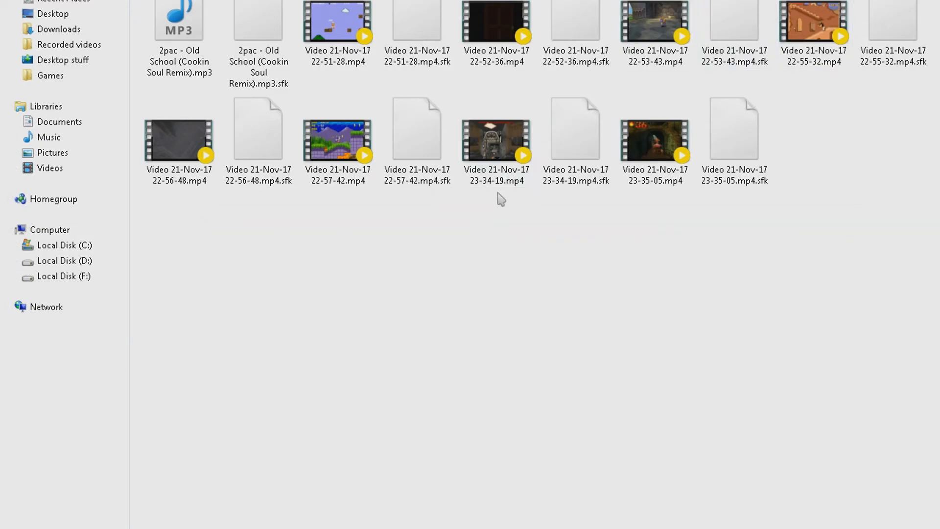
# Show the Group by choices (name, date, type, size, length) from the folder's context menu.
pyautogui.click(258, 128)
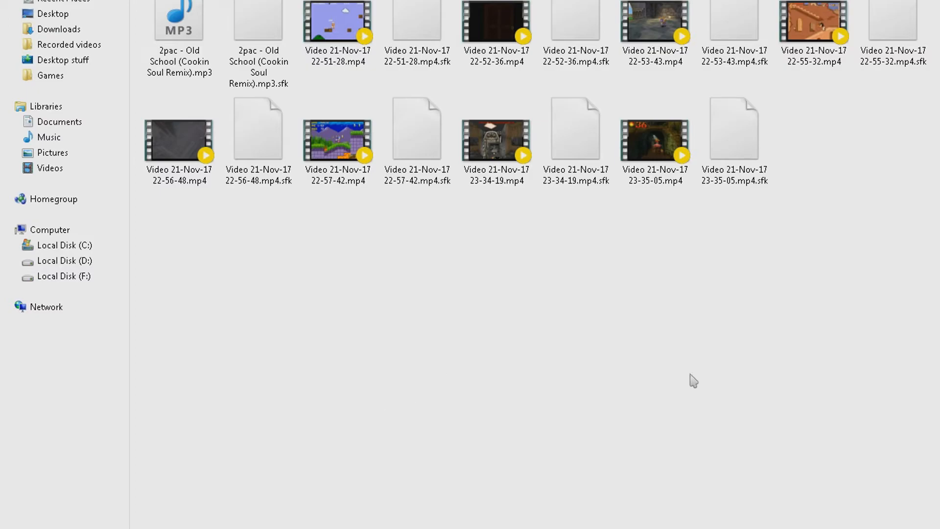
pyautogui.moveTo(399, 199)
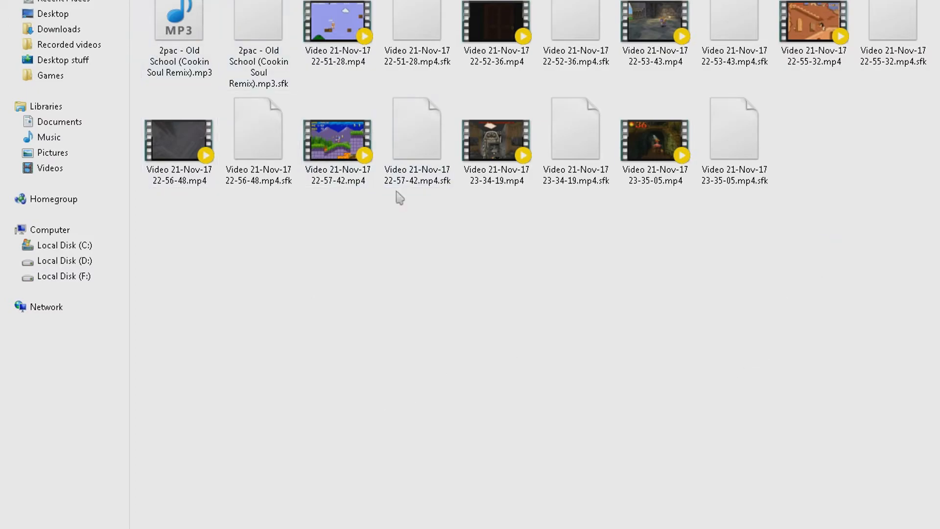
pyautogui.click(416, 128)
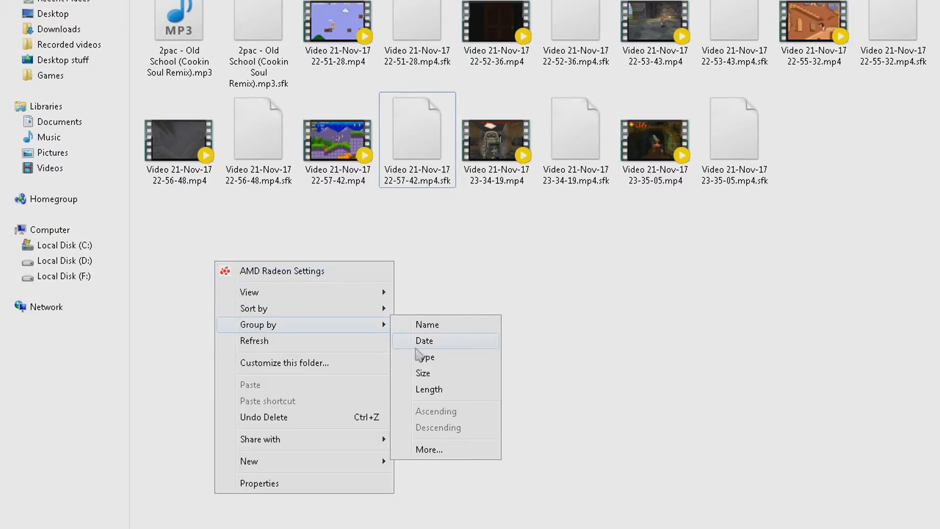
# Group the media files by Type into MP3, MP4 and SFK sections, with file sizes shown.
pyautogui.click(425, 357)
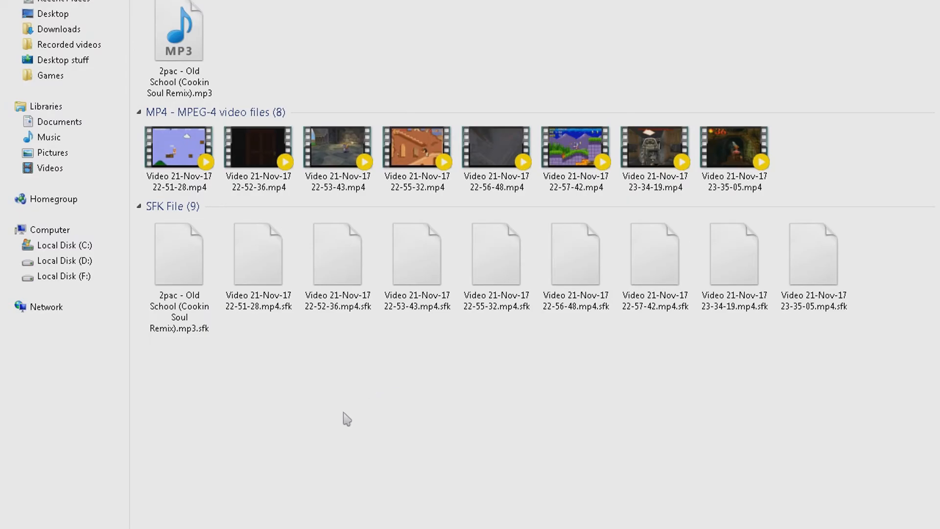
pyautogui.click(179, 147)
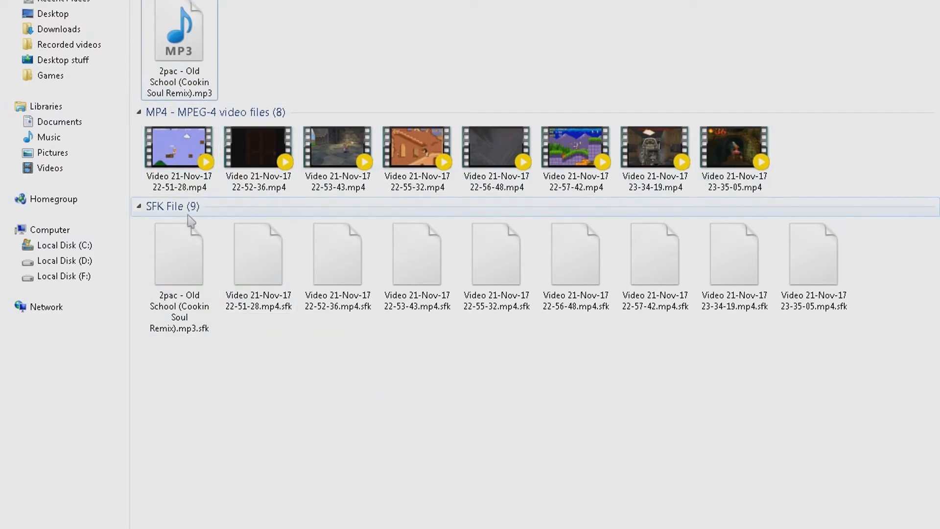
pyautogui.click(139, 206)
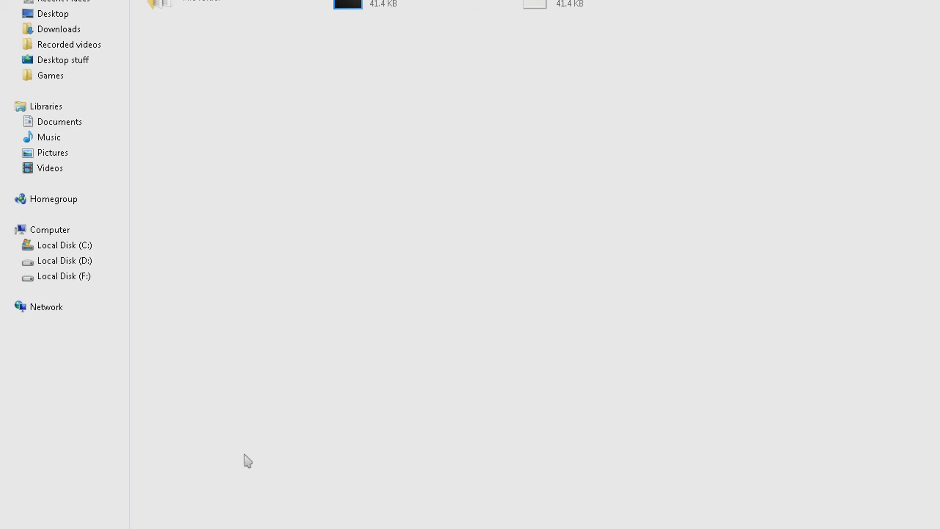
pyautogui.moveTo(258, 324)
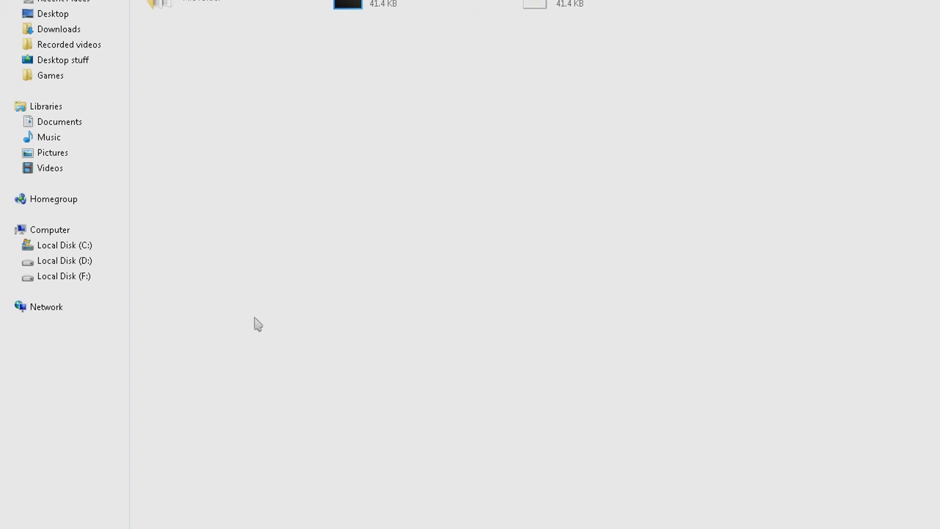
pyautogui.moveTo(334, 272)
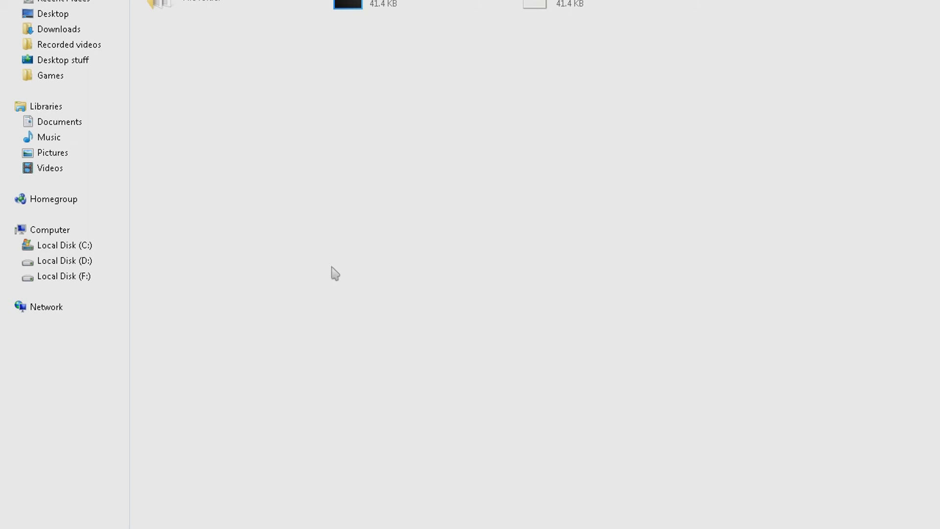